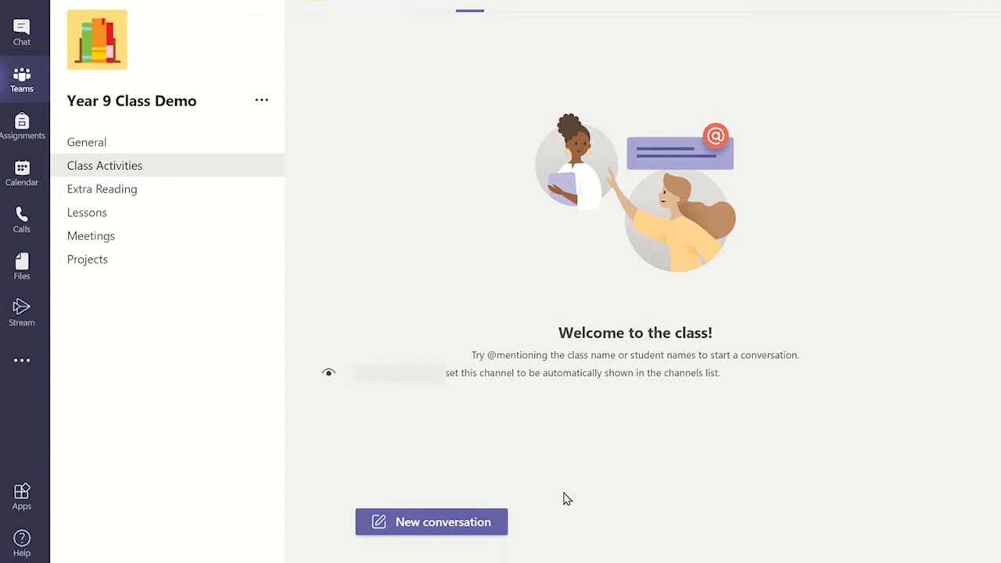
Step: Start a new conversation and add the Forms messaging extension to create a poll
{"action": "left_click", "coordinate": [432, 523]}
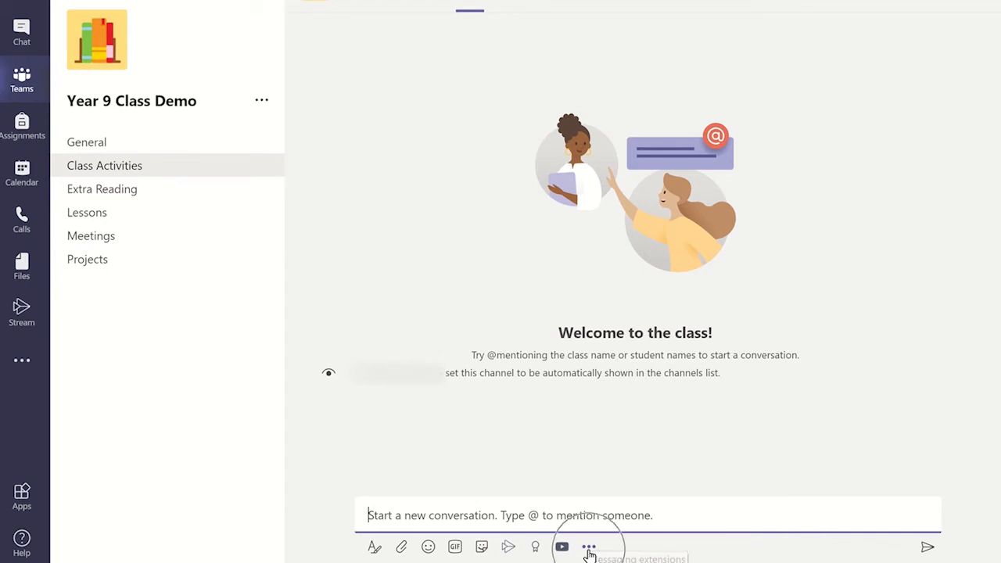
{"action": "left_click", "coordinate": [588, 548]}
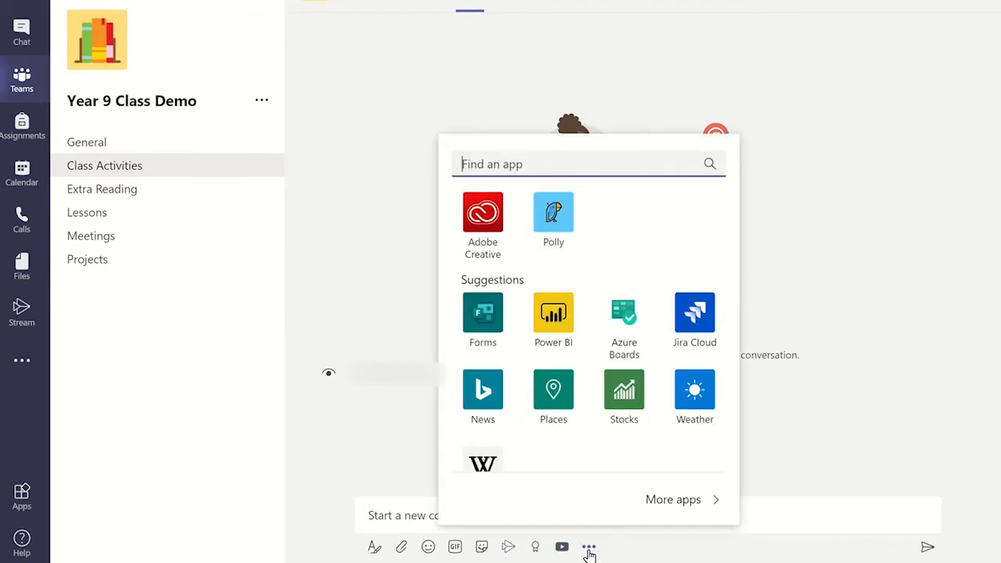
{"action": "type", "text": "F"}
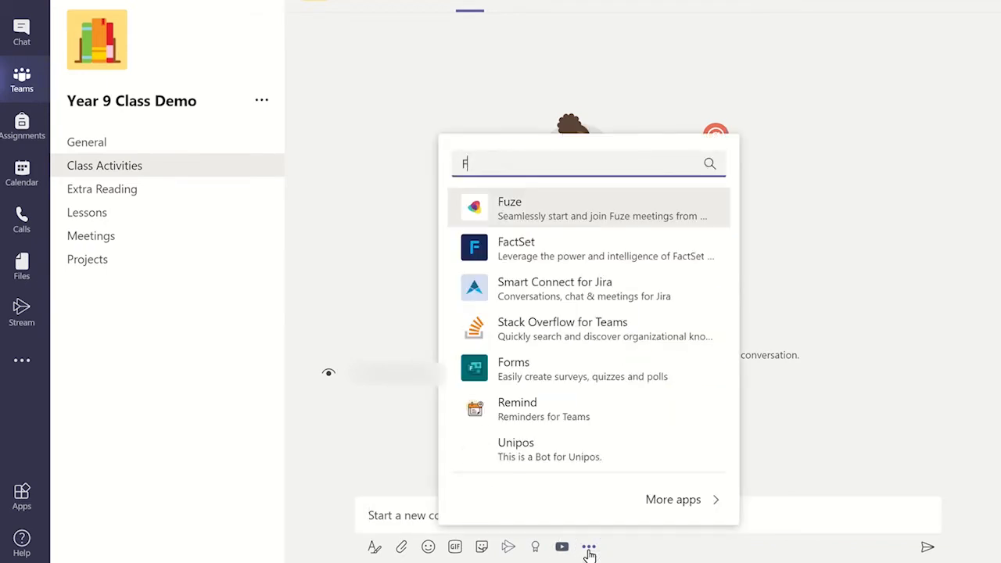
{"action": "type", "text": "Forms"}
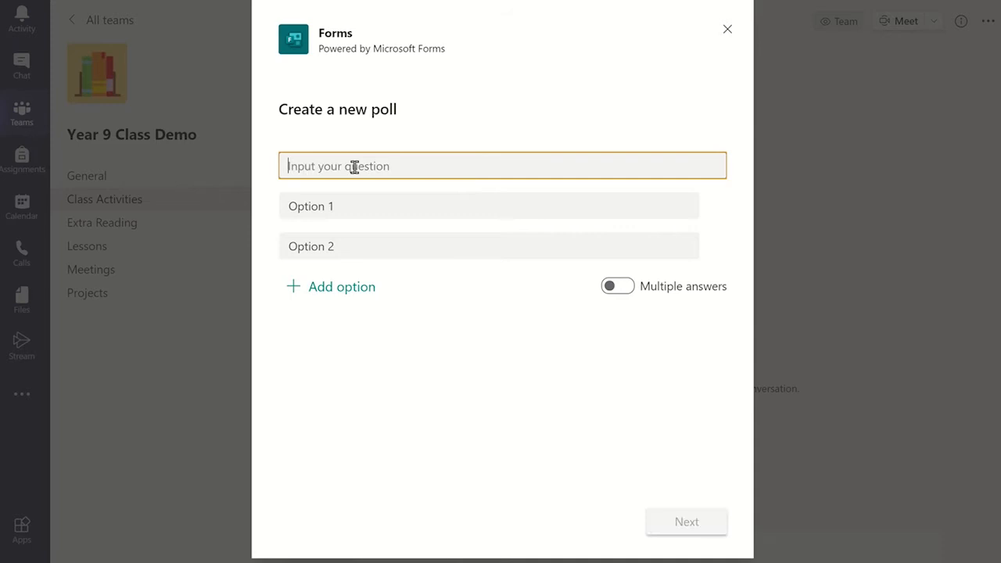
Step: Write the 'which process to go over again' question with options Diffusion, Osmosis and Active Transport
{"action": "type", "text": "Which pr"}
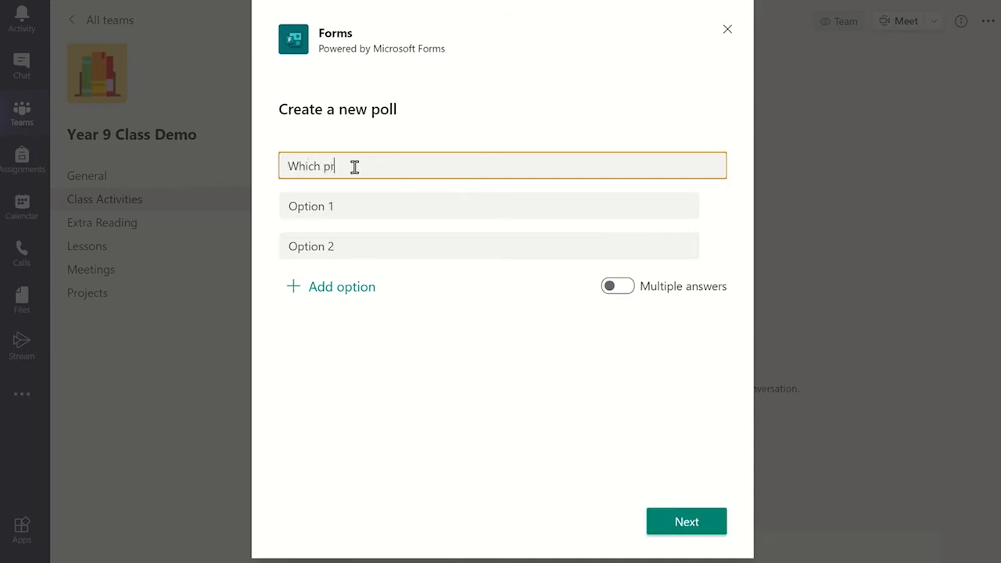
{"action": "type", "text": "Active Transp"}
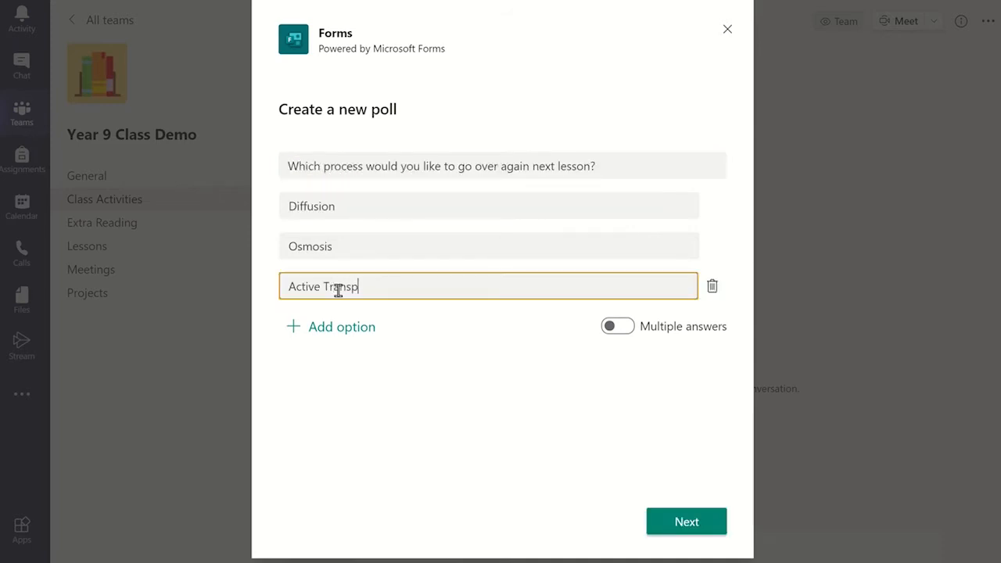
{"action": "type", "text": "ort"}
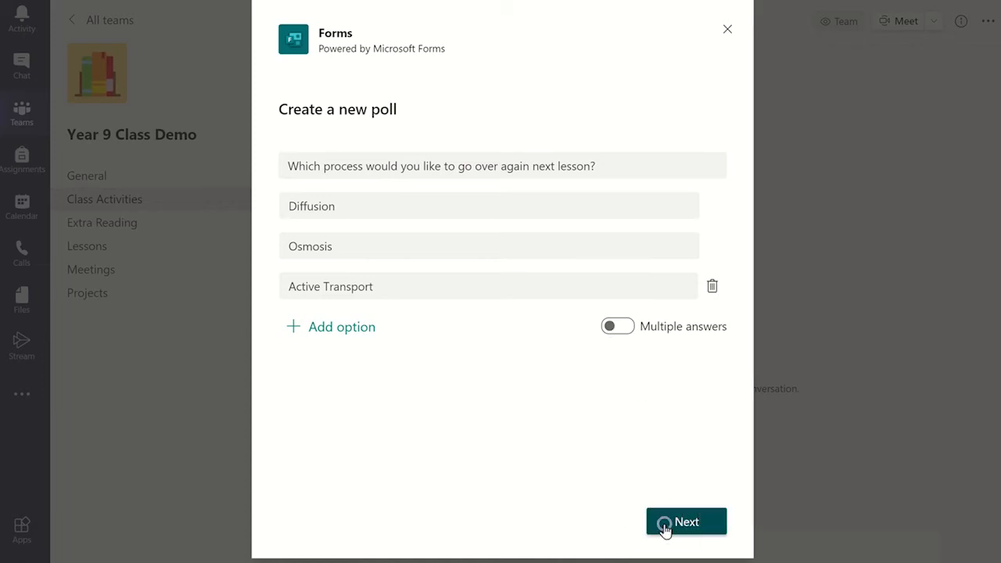
Step: Preview the poll card and send it to the Class Activities channel
{"action": "left_click", "coordinate": [685, 523]}
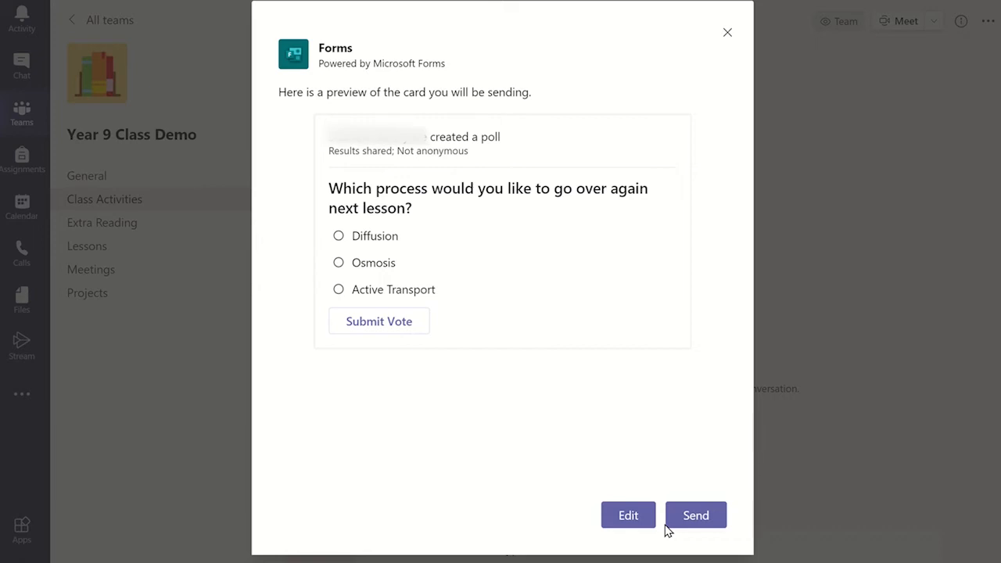
{"action": "left_click", "coordinate": [695, 515]}
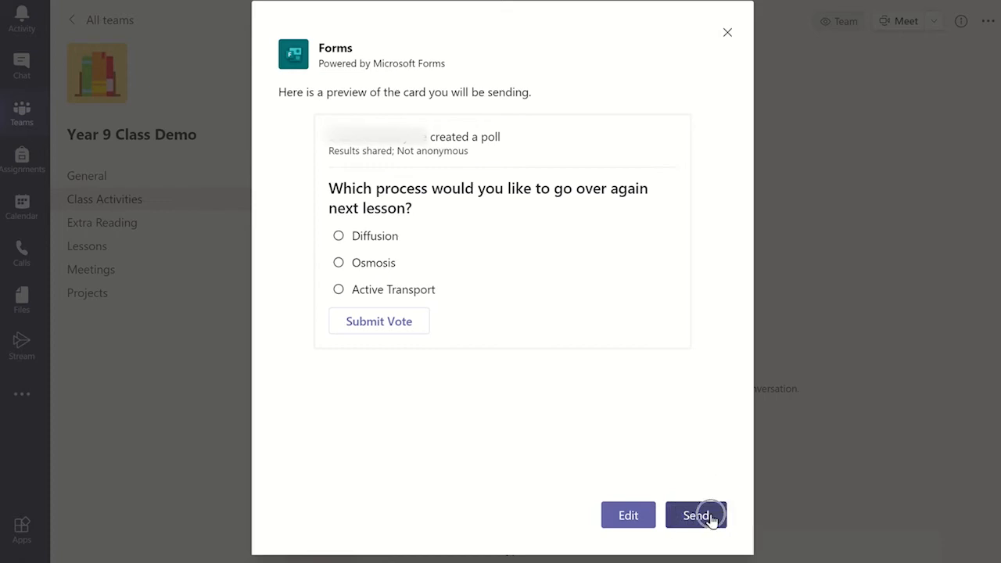
{"action": "left_click", "coordinate": [695, 515]}
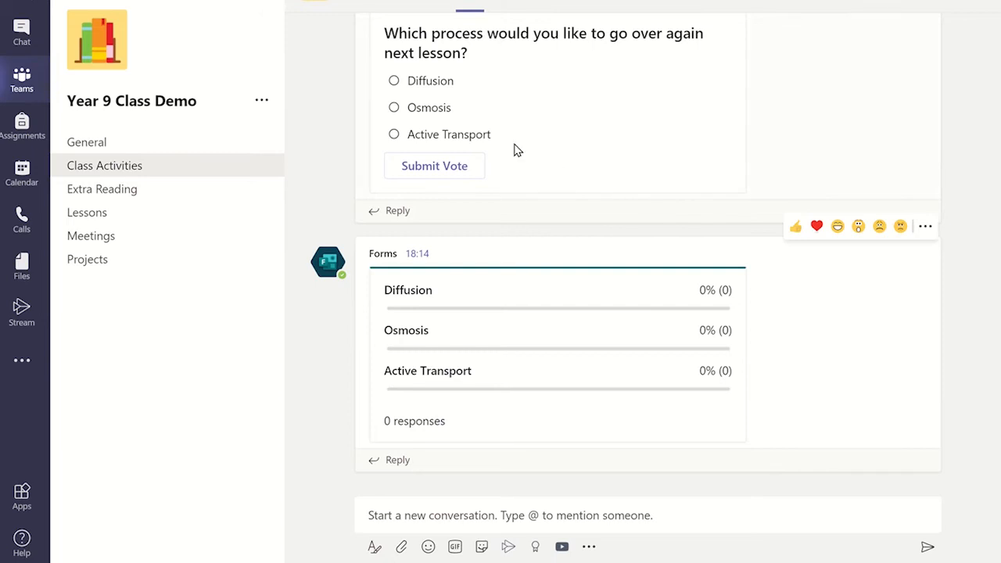
Step: Vote for Active Transport on the posted poll and submit
{"action": "left_click", "coordinate": [394, 135]}
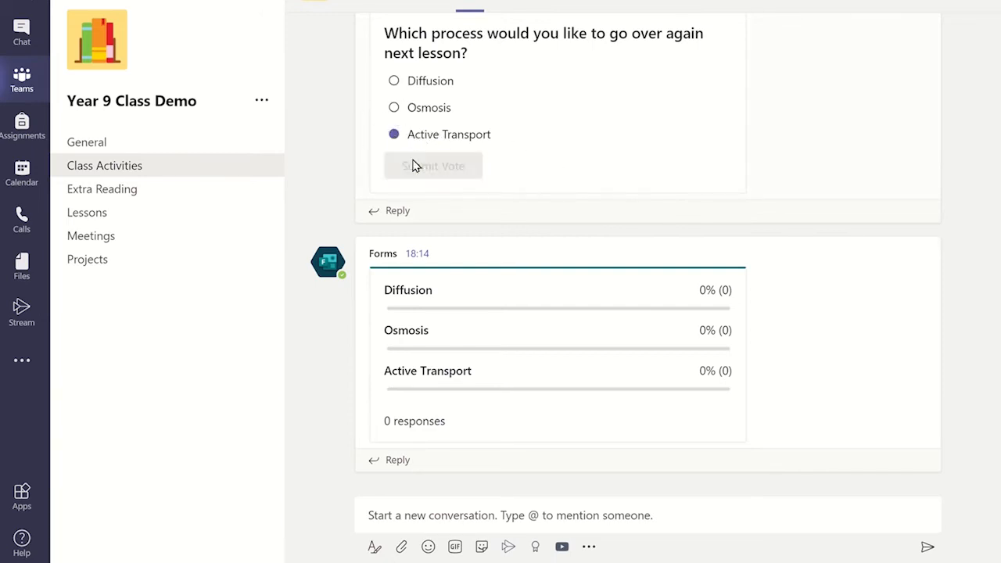
{"action": "left_click", "coordinate": [435, 166]}
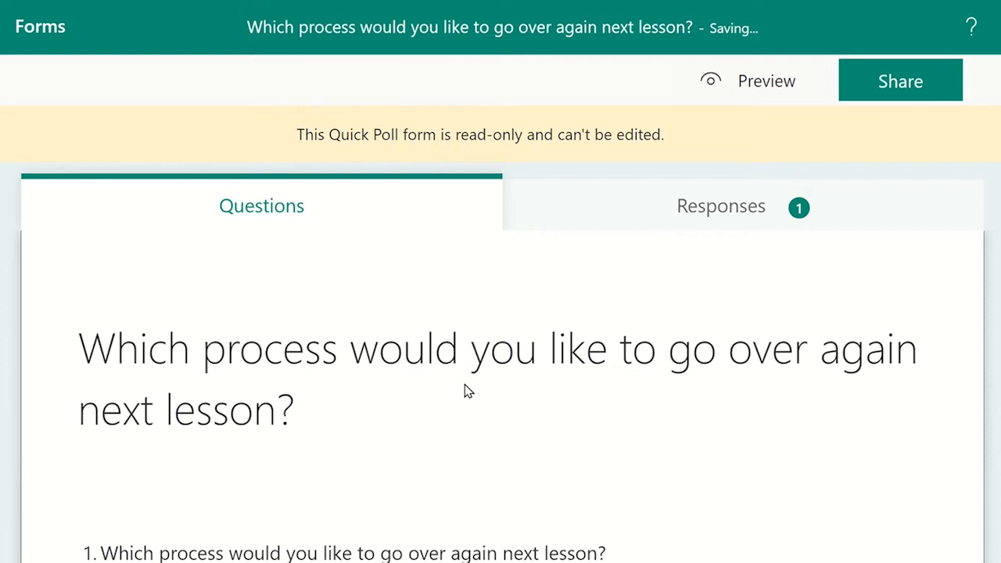
Step: View the poll's results in Microsoft Forms showing one response
{"action": "left_click", "coordinate": [720, 206]}
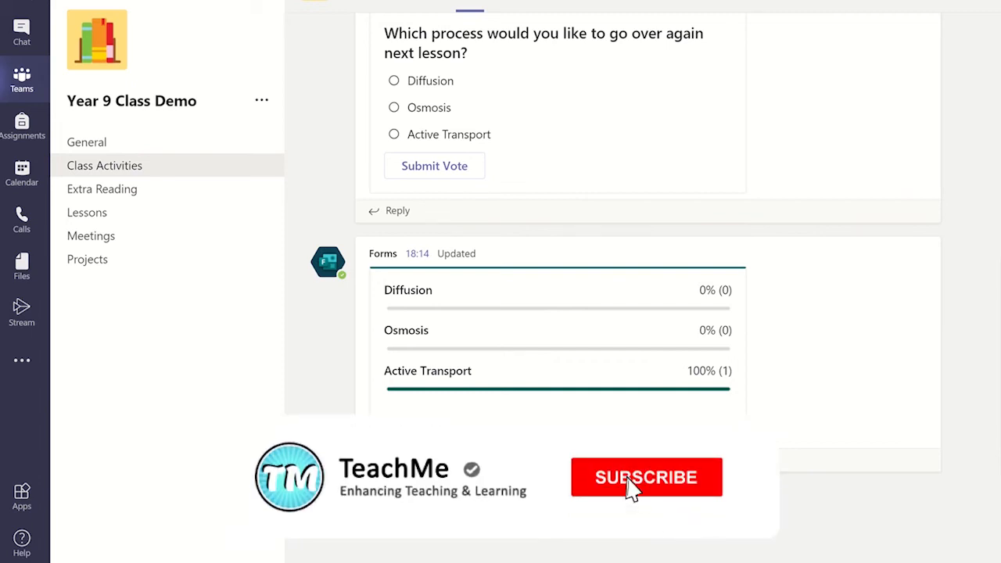
{"action": "left_click", "coordinate": [646, 478]}
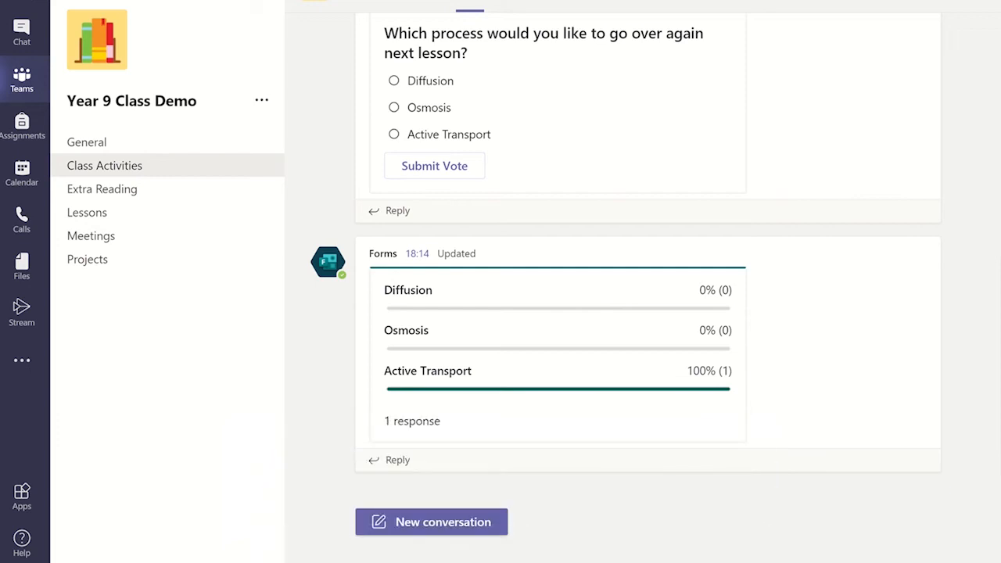
{"action": "mouse_move", "coordinate": [470, 523]}
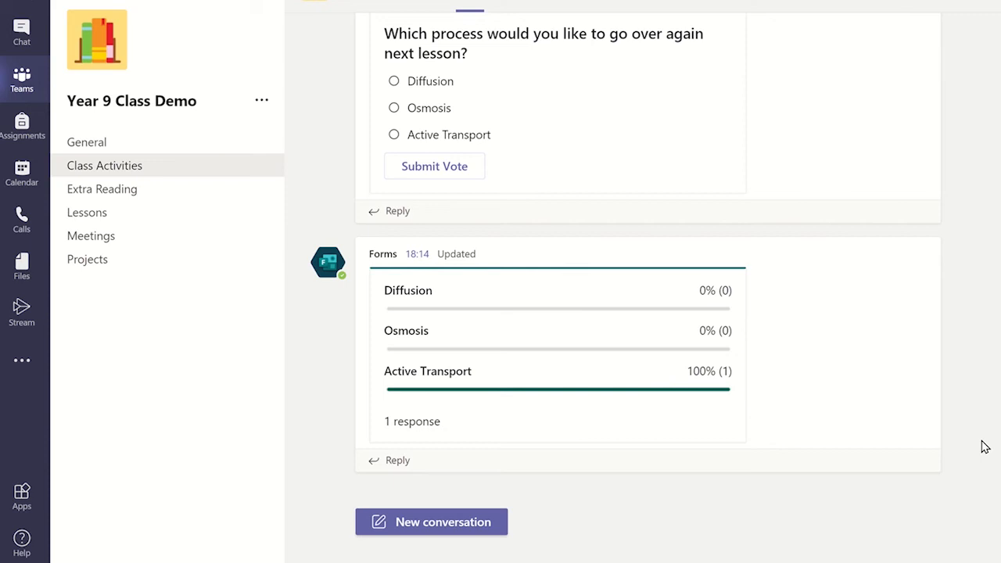
{"action": "mouse_move", "coordinate": [647, 515]}
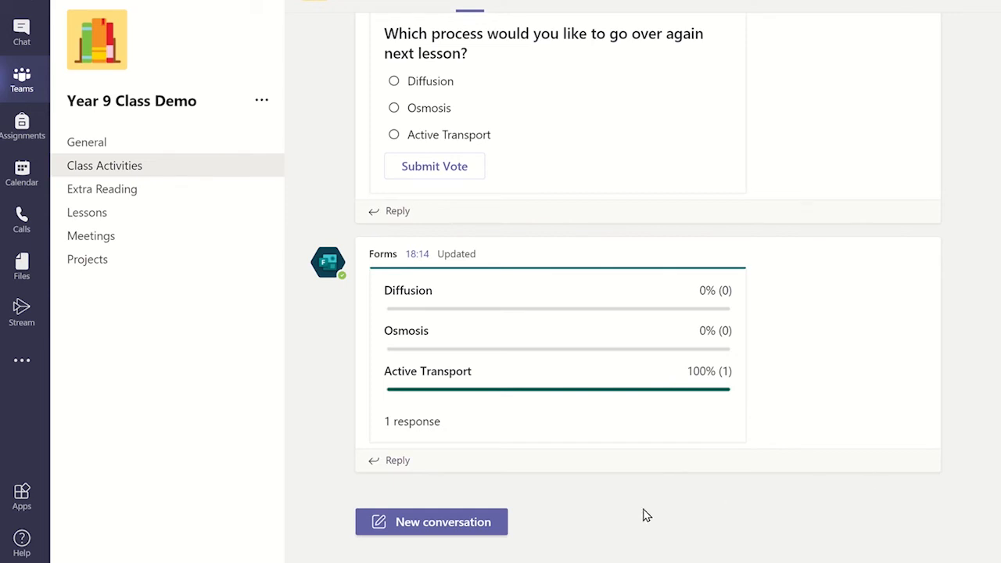
{"action": "left_click", "coordinate": [432, 522]}
{"action": "type", "text": "Forms"}
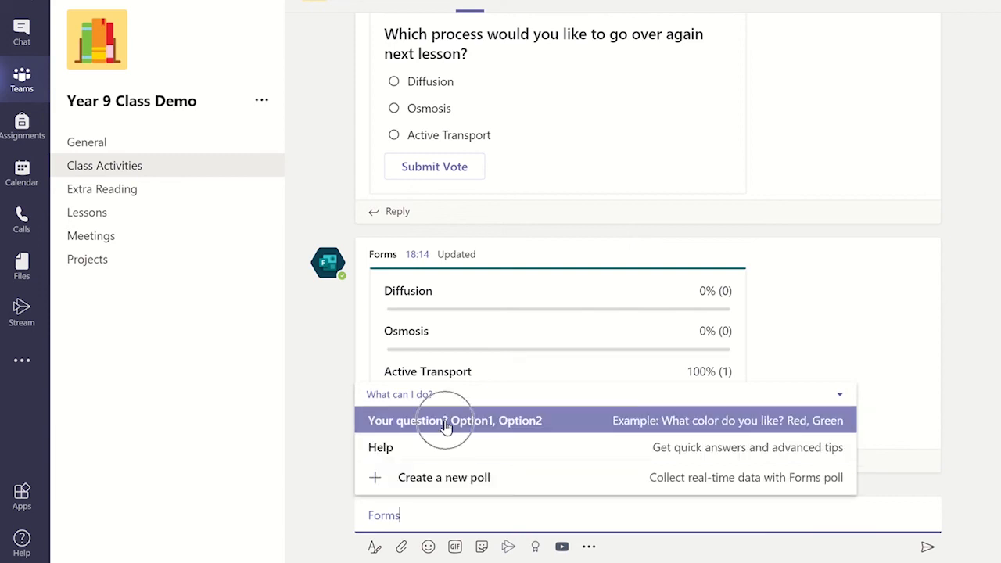
{"action": "left_click", "coordinate": [454, 419]}
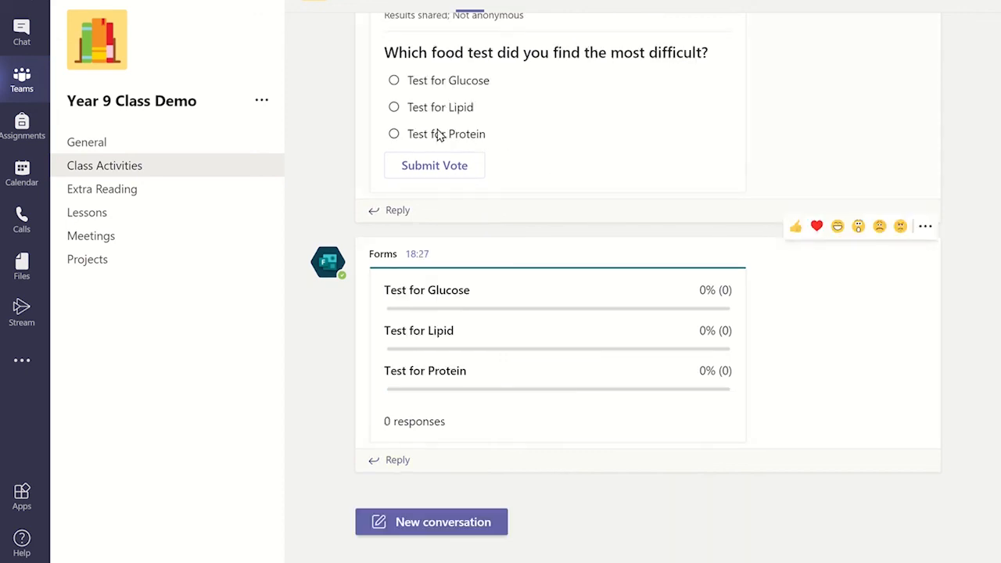
Step: Vote for Test for Protein on the food test poll and submit
{"action": "left_click", "coordinate": [394, 134]}
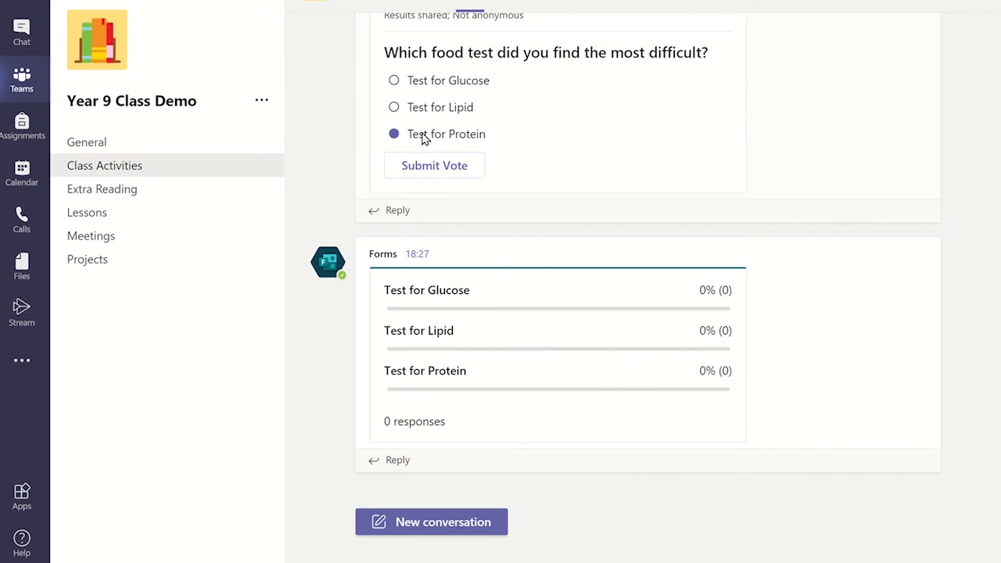
{"action": "mouse_move", "coordinate": [435, 166]}
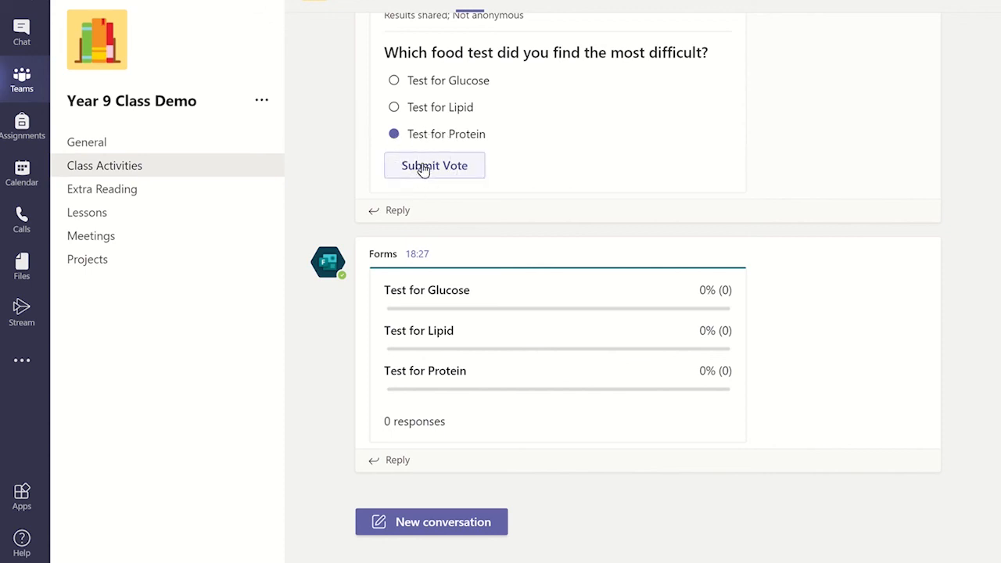
{"action": "left_click", "coordinate": [435, 166]}
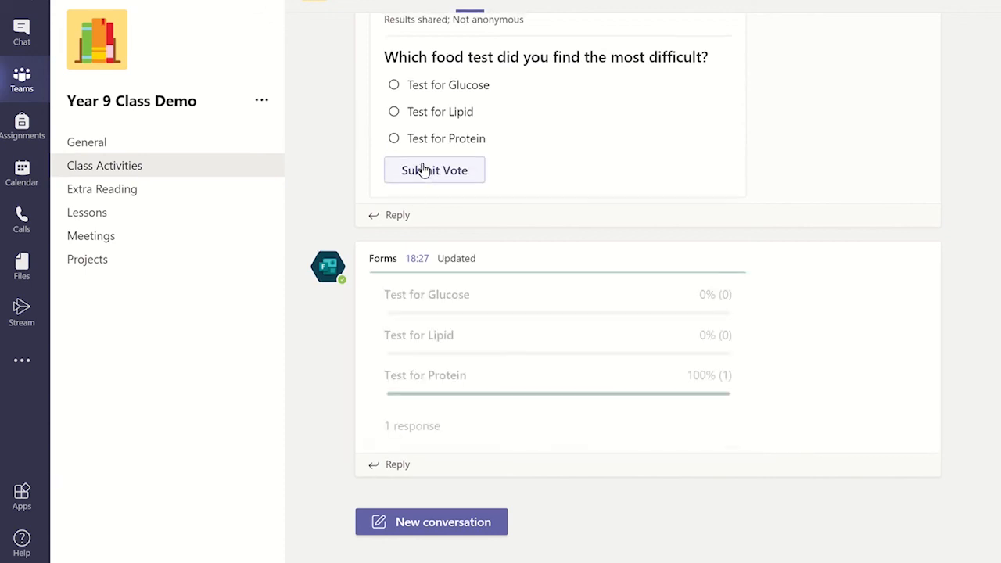